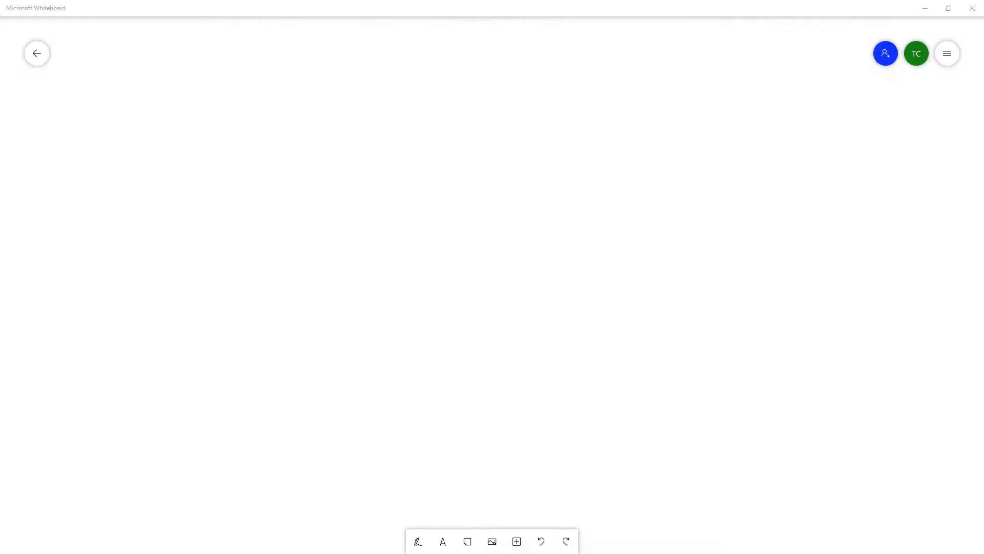
mouse_move(542, 25)
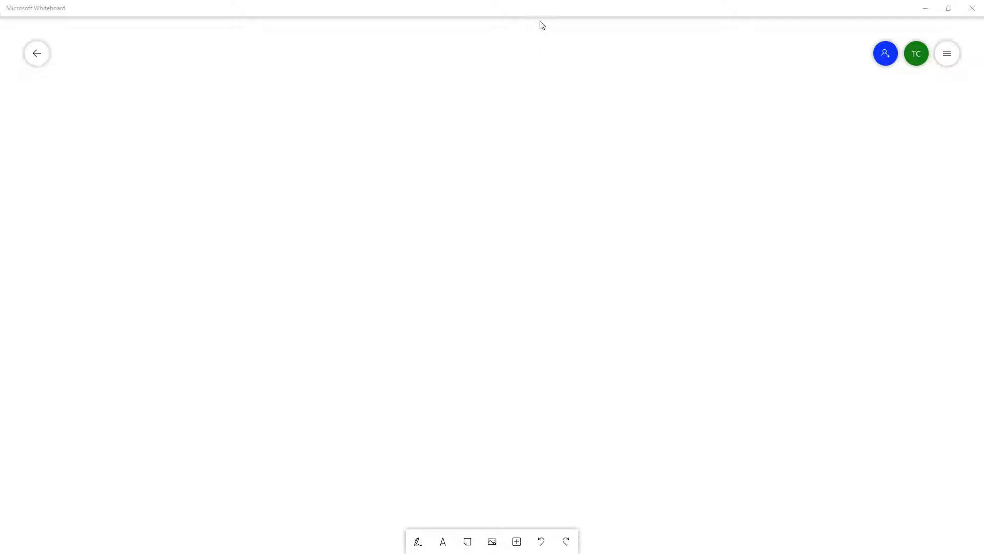
mouse_move(545, 59)
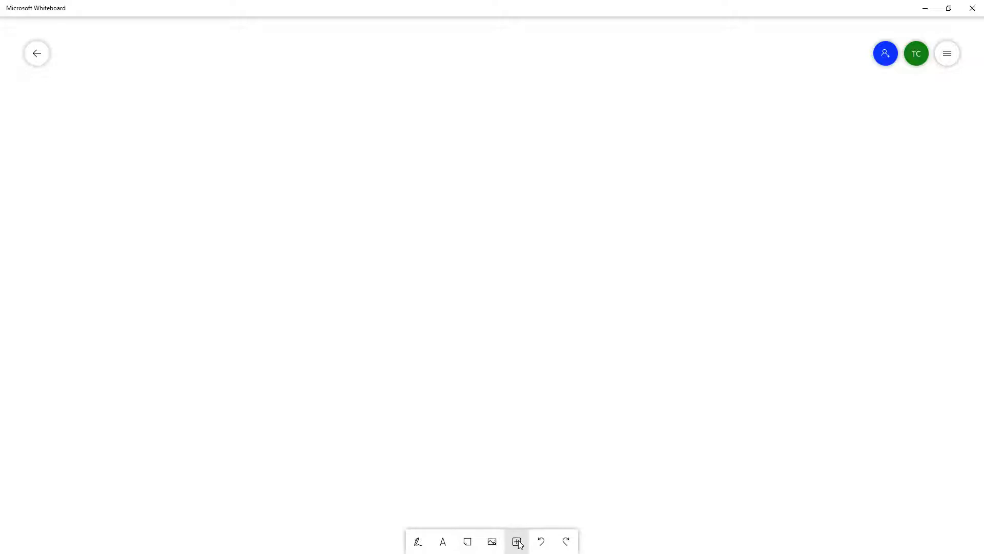
- Start inserting a PDF from the bottom toolbar's Insert menu
click(516, 541)
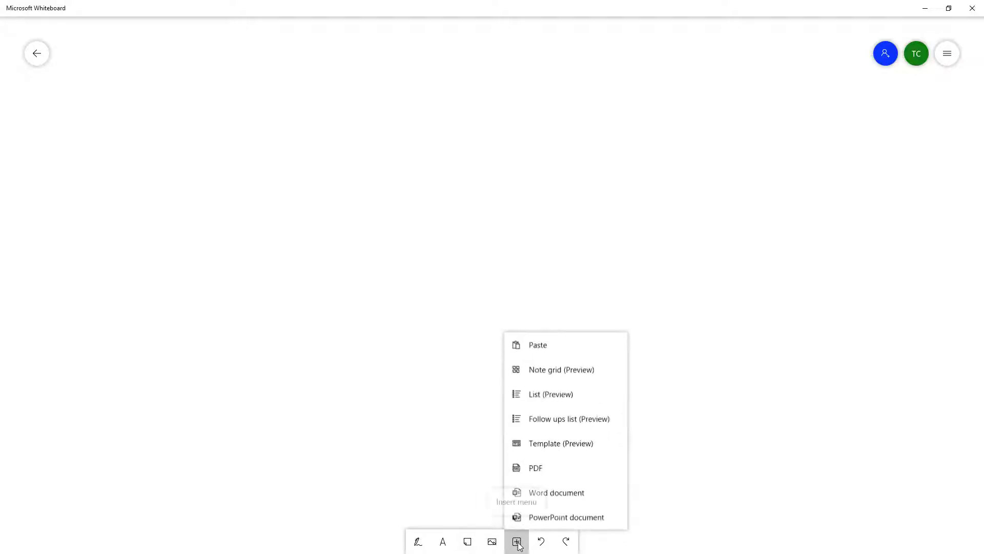
mouse_move(555, 468)
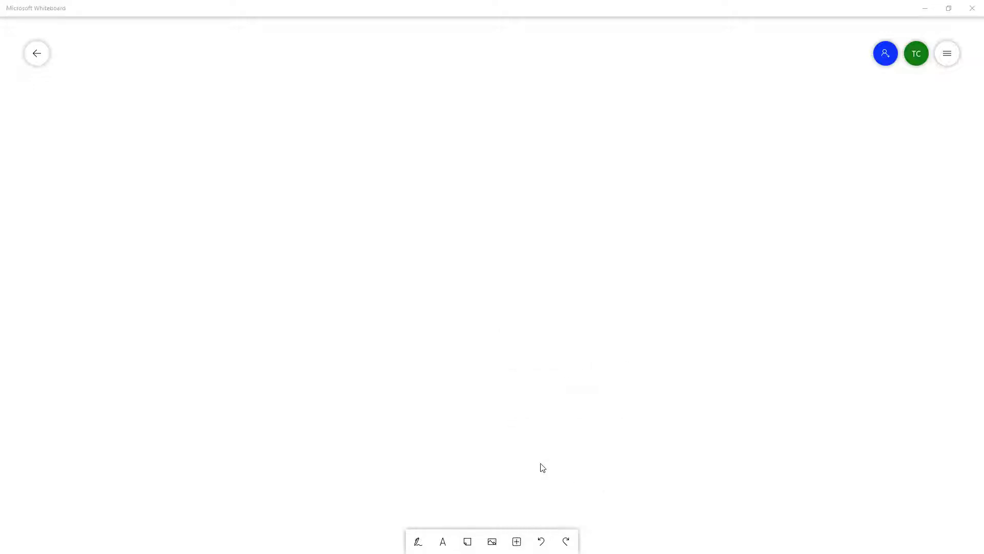
click(491, 541)
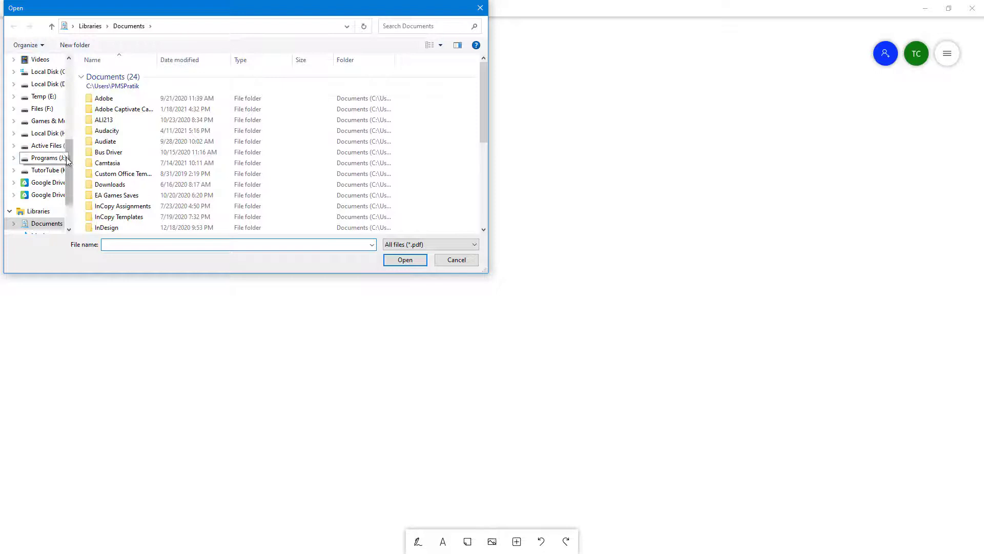
- Choose Bellows College.pdf from the Desktop as the PDF to insert
scroll(up, 3)
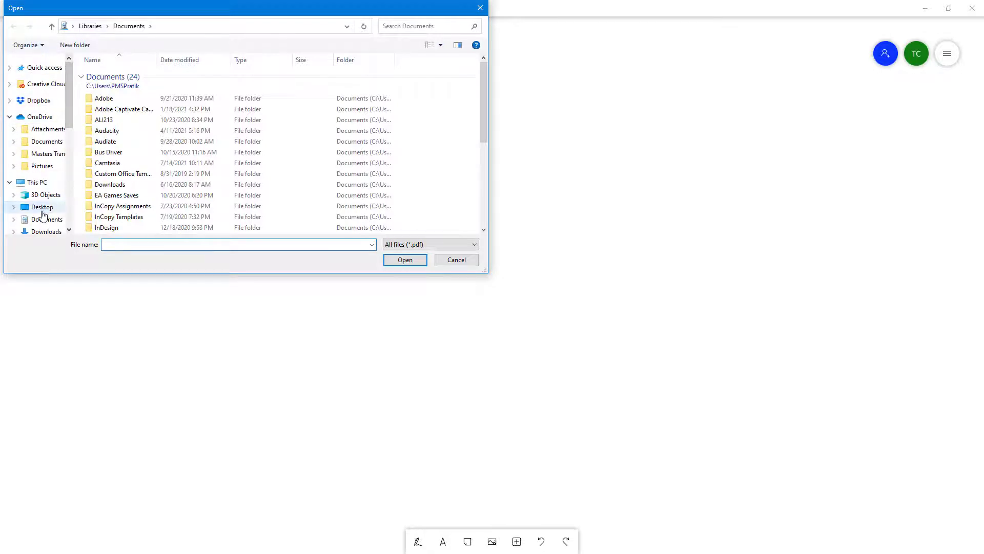
click(42, 207)
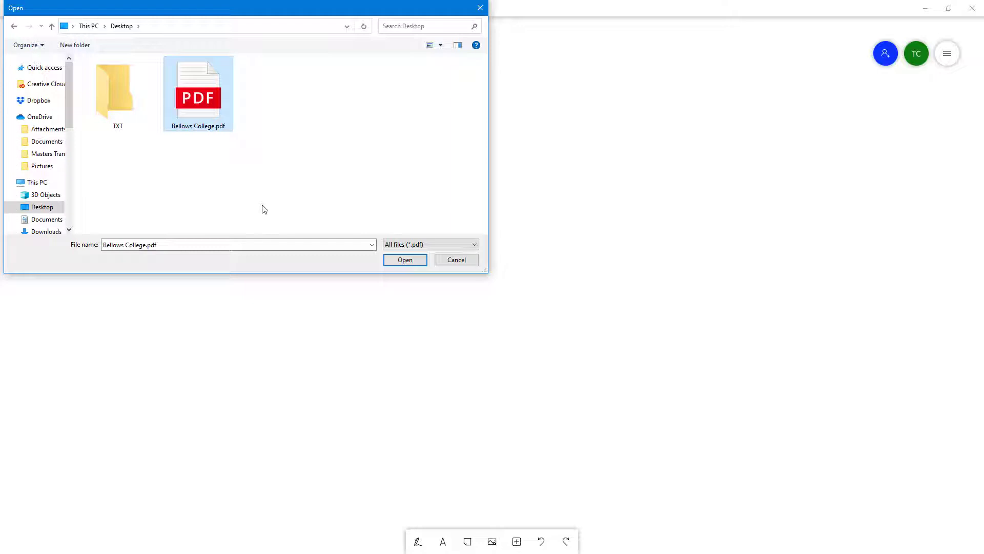
click(405, 259)
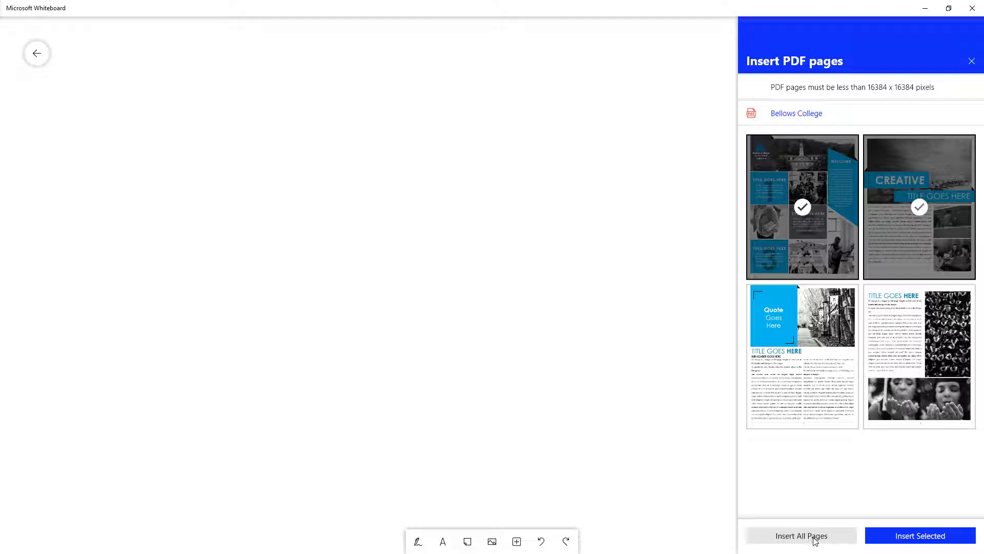
- Insert all four Bellows College pages onto the canvas
click(918, 535)
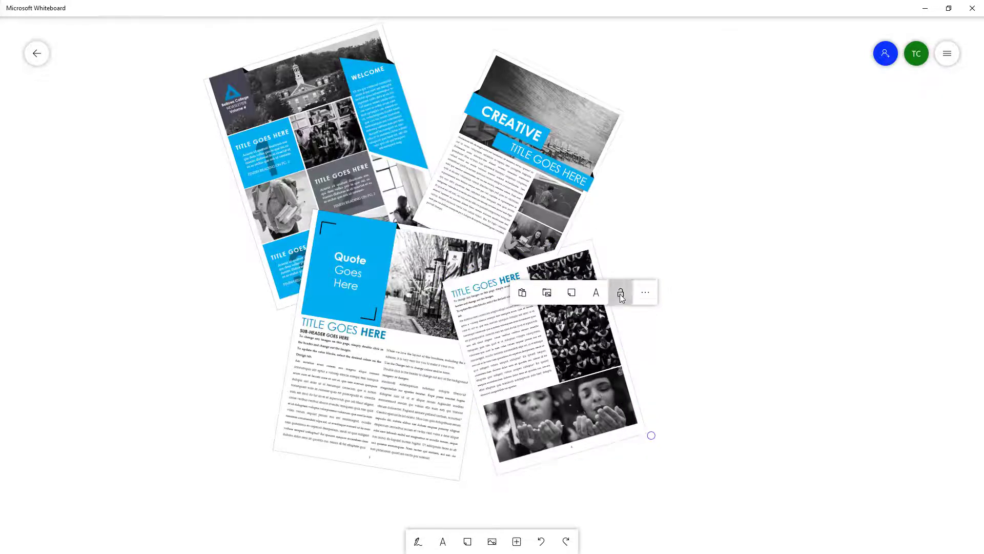
- Select the fourth page and show its alternative text 'Bellows College Page 4'
click(620, 291)
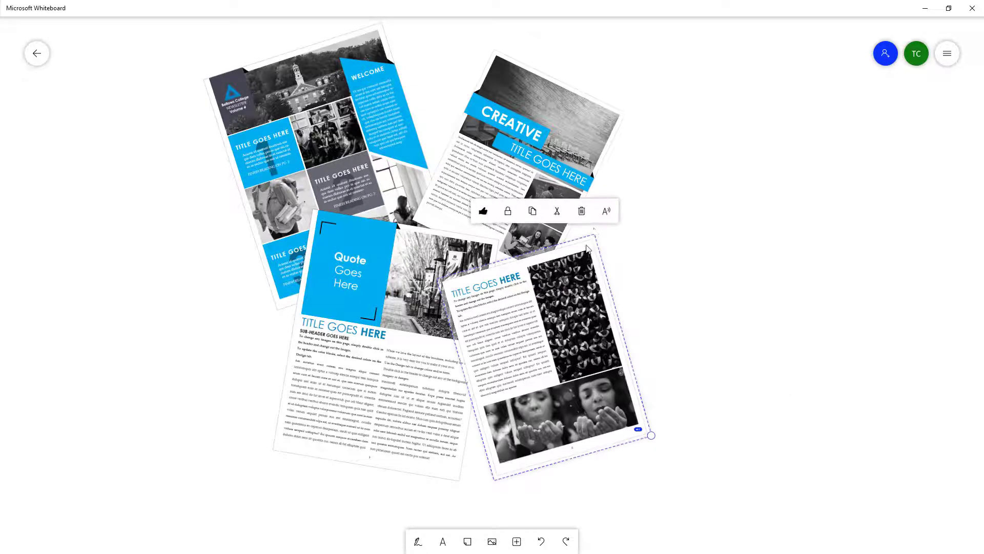
click(606, 210)
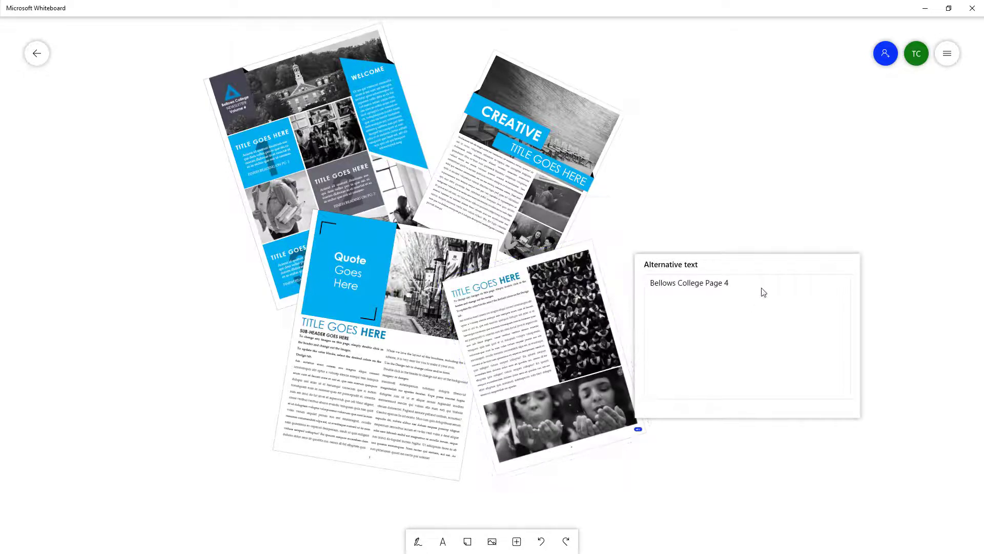
click(558, 351)
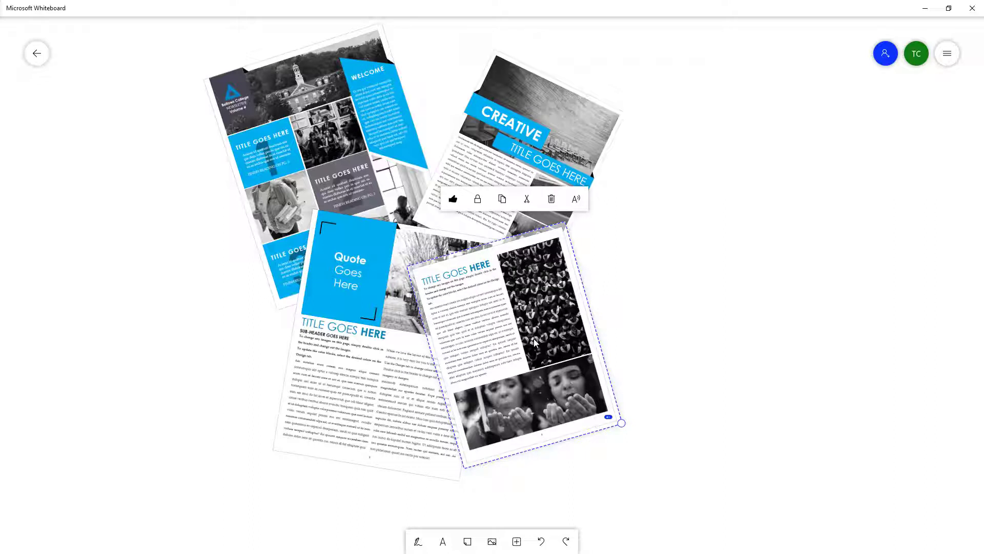
mouse_move(537, 343)
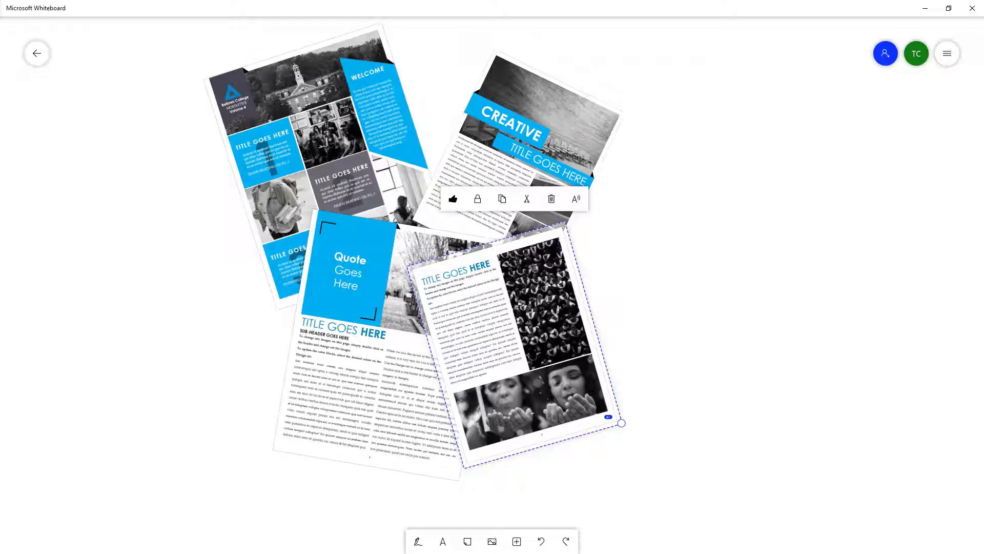